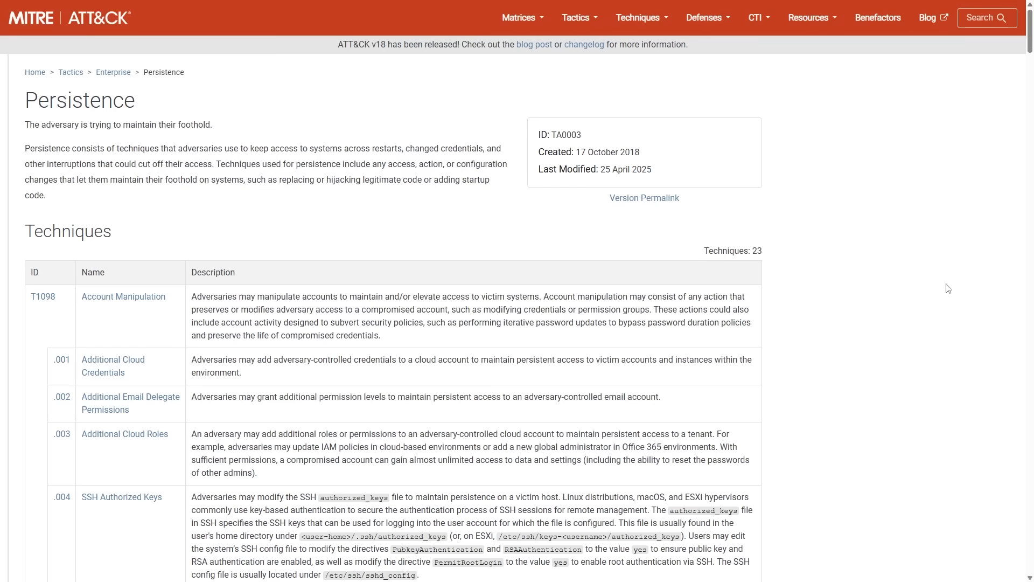
Step: Scroll the Persistence techniques table past Account Manipulation and BITS Jobs to Boot or Logon Autostart Execution
{"action": "scroll", "scroll_direction": "down", "scroll_amount": 3}
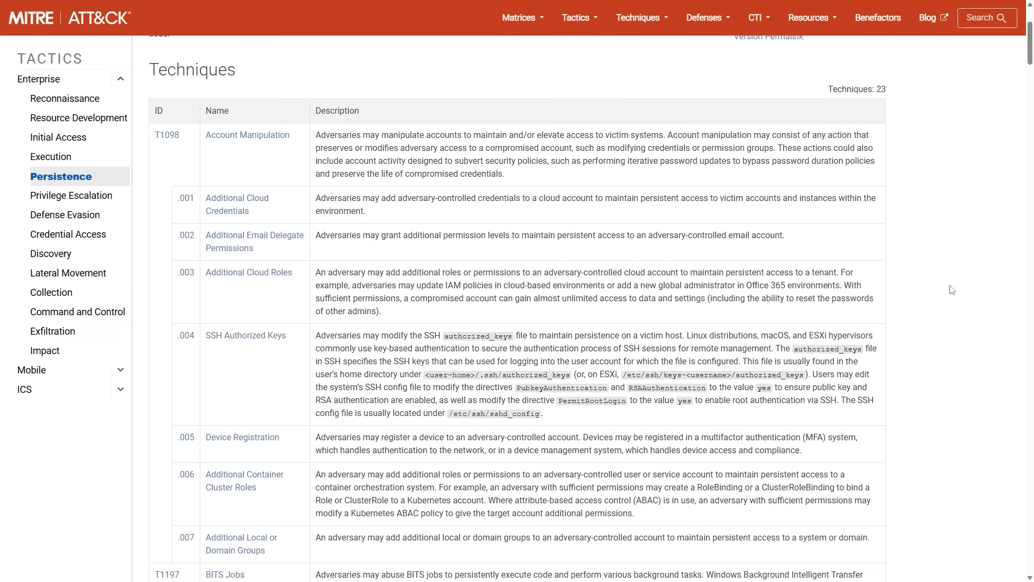
{"action": "scroll", "scroll_direction": "down", "scroll_amount": 3}
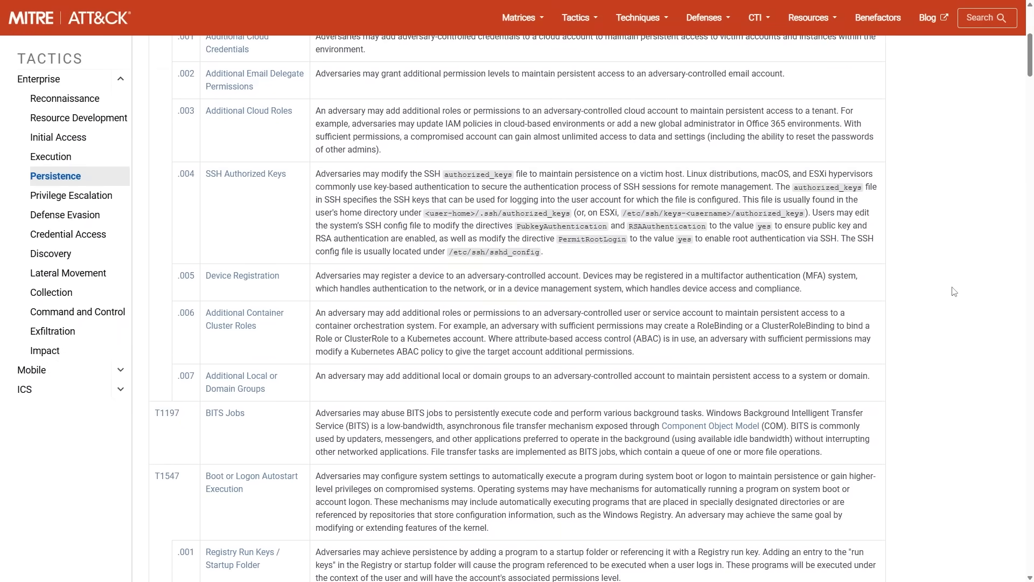
{"action": "scroll", "scroll_direction": "down", "scroll_amount": 3}
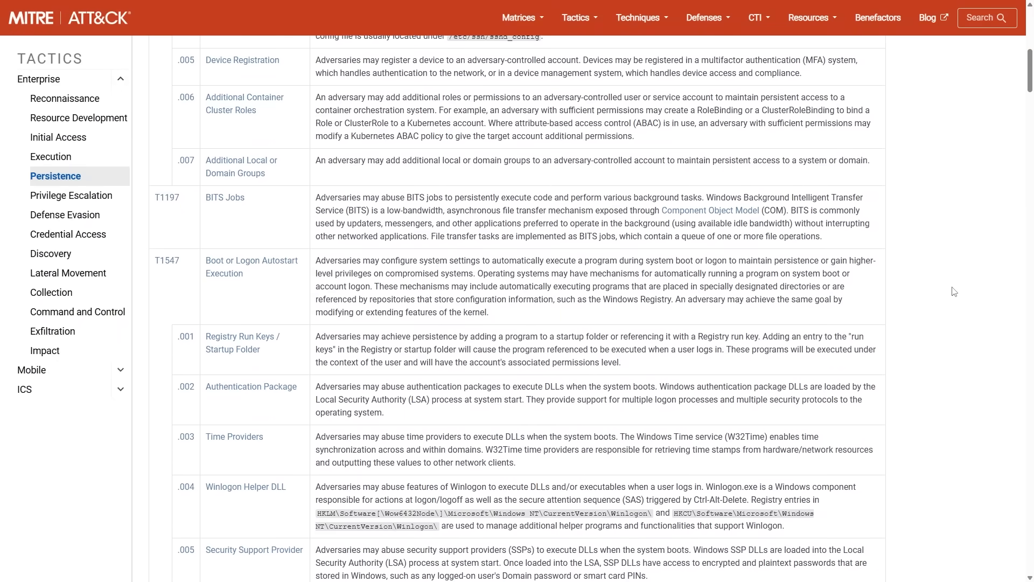
{"action": "scroll", "scroll_direction": "down", "scroll_amount": 3}
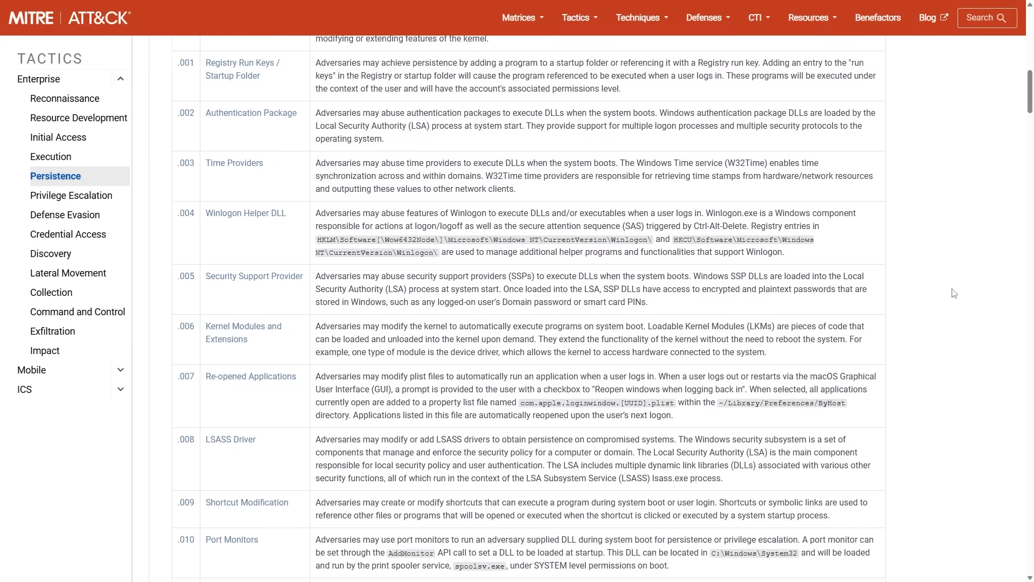
{"action": "scroll", "scroll_direction": "down", "scroll_amount": 3}
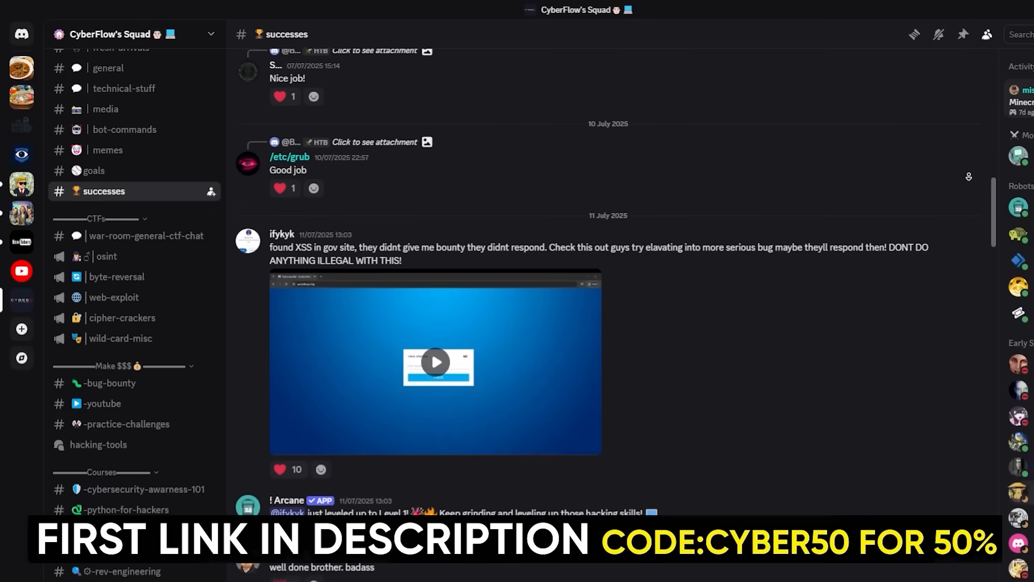
Step: Scroll further through members' posted wins in the CyberFlow's Squad successes channel
{"action": "scroll", "scroll_direction": "down", "scroll_amount": 3}
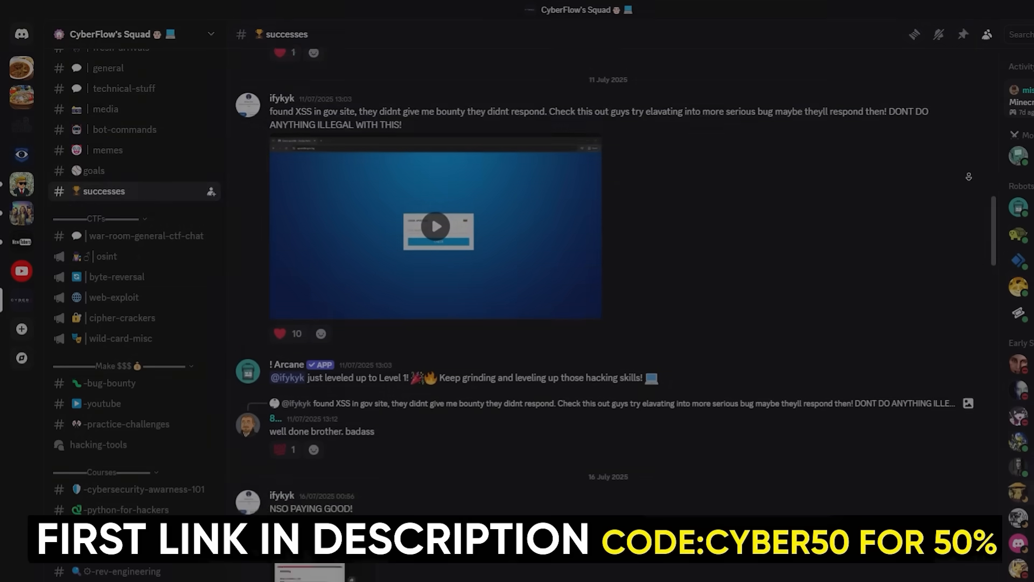
{"action": "scroll", "scroll_direction": "down", "scroll_amount": 3}
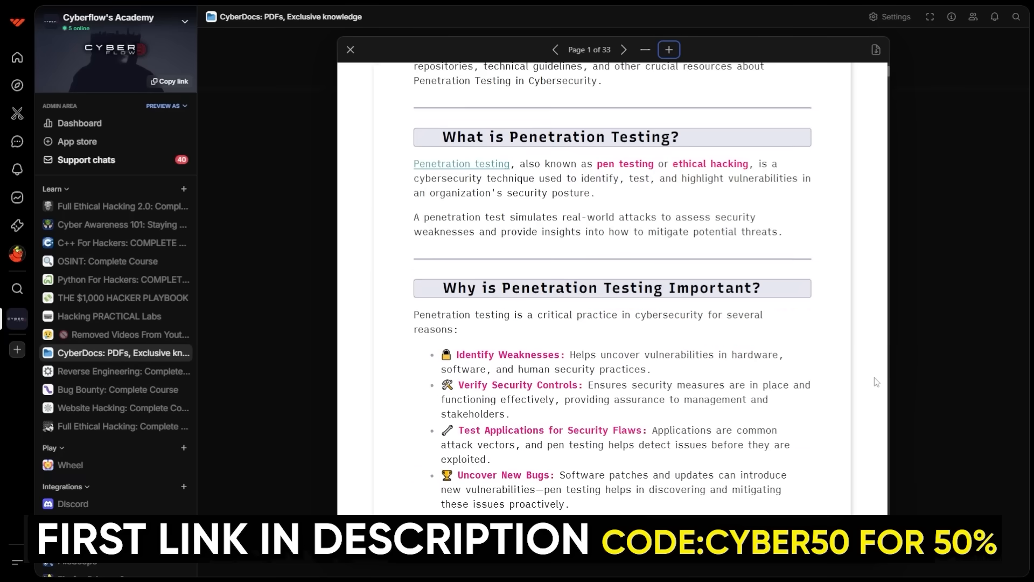
Step: Skim a CyberDocs PDF, open THE $1,000 HACKER PLAYBOOK, and scroll on to the Linux Error Reference Guide
{"action": "scroll", "scroll_direction": "down", "scroll_amount": 3}
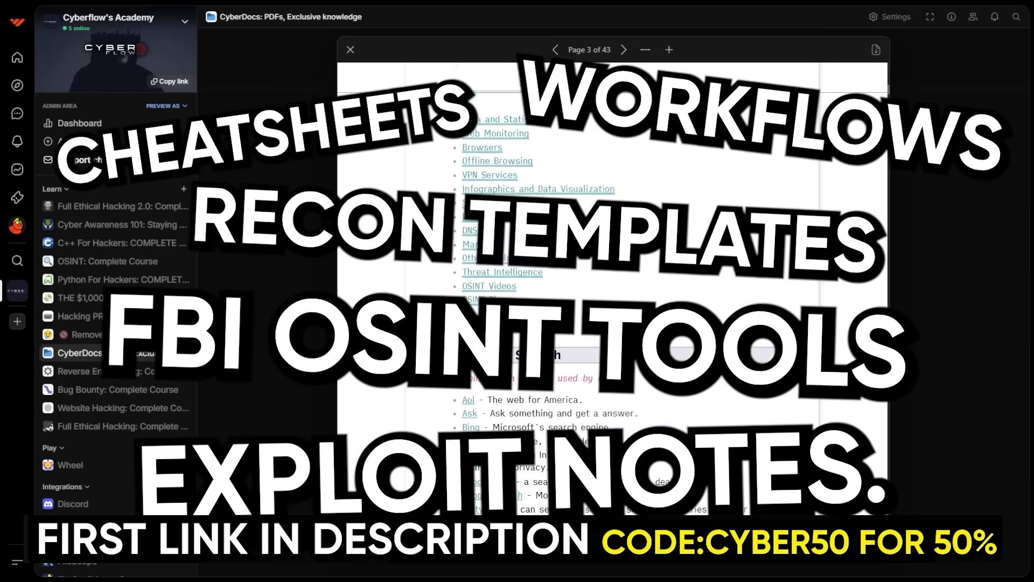
{"action": "left_click", "coordinate": [86, 316]}
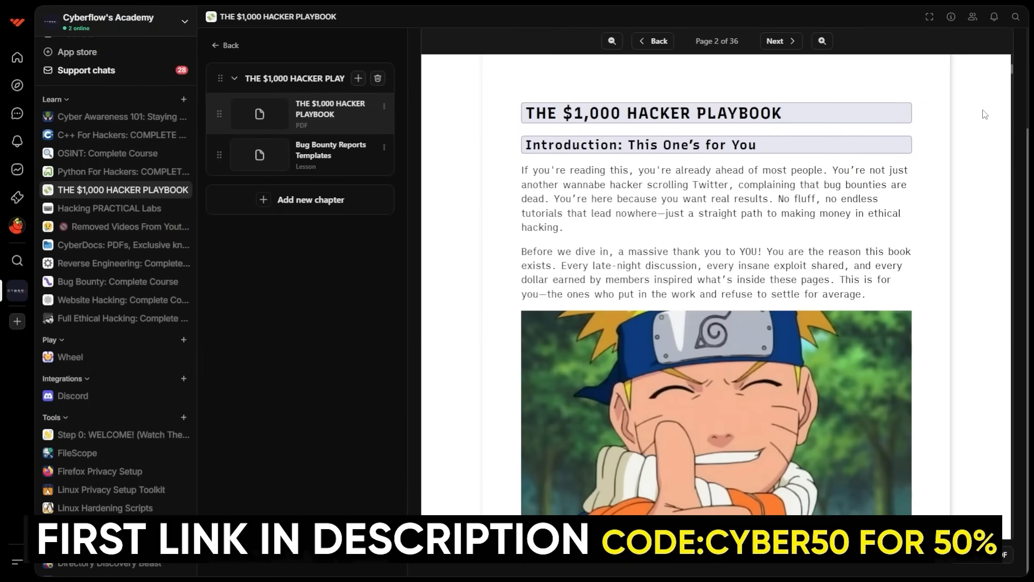
{"action": "scroll", "scroll_direction": "down", "scroll_amount": 3}
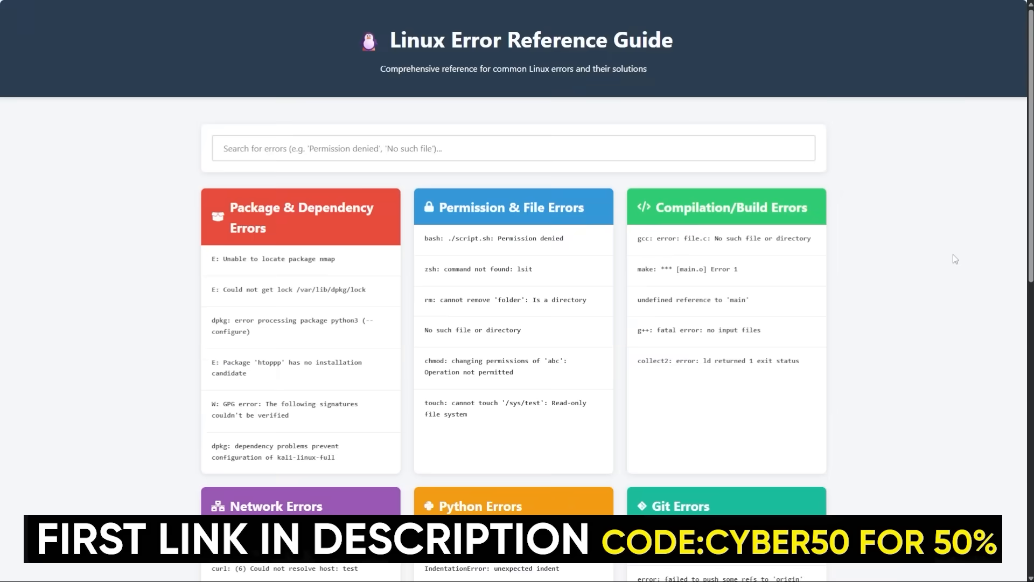
{"action": "scroll", "scroll_direction": "down", "scroll_amount": 3}
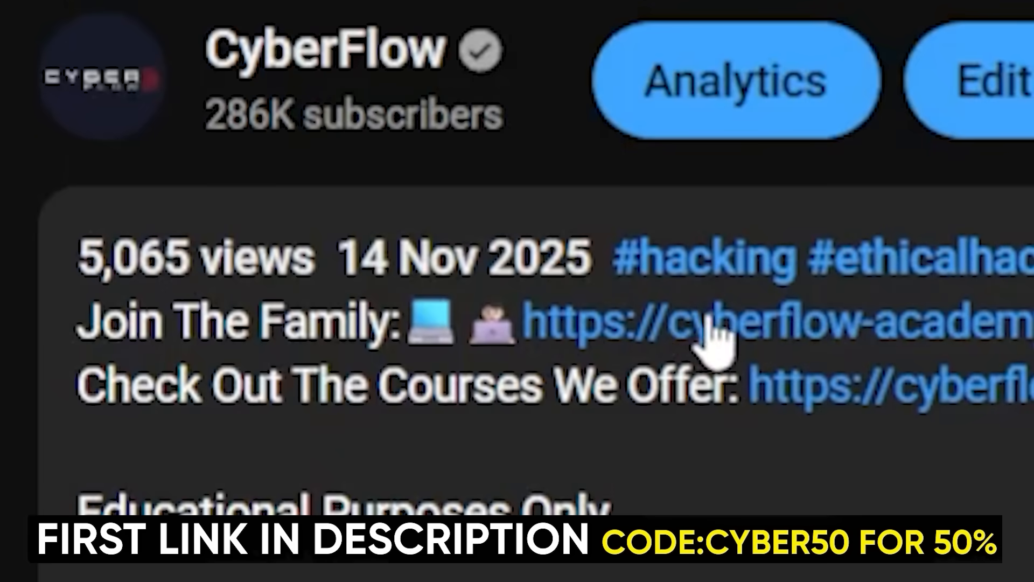
{"action": "mouse_move", "coordinate": [888, 356]}
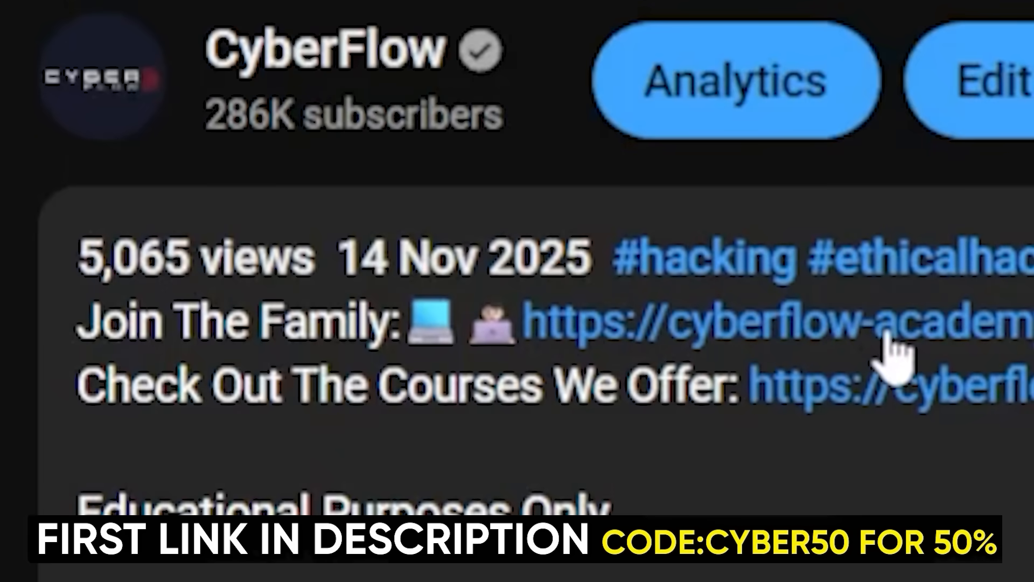